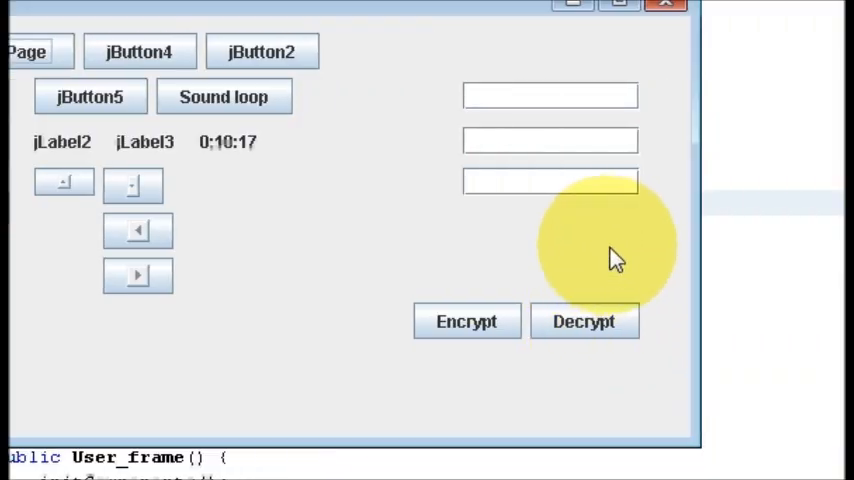
{"action": "mouse_move", "coordinate": [603, 222]}
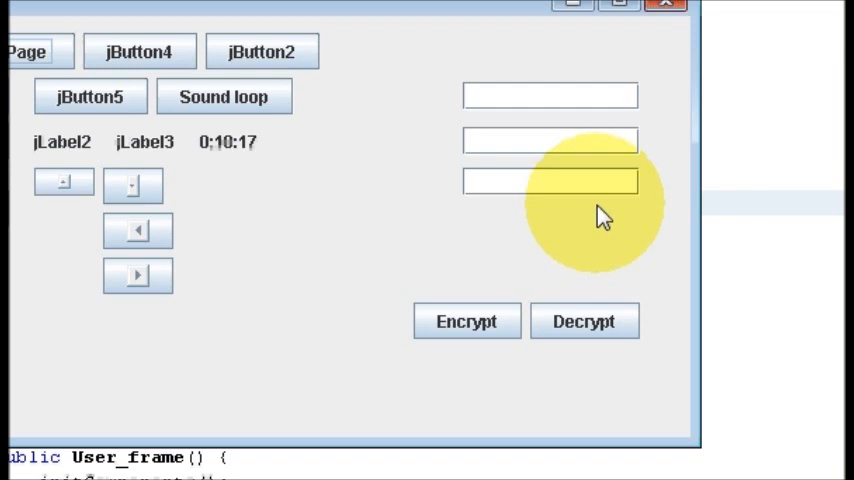
{"action": "mouse_move", "coordinate": [575, 175]}
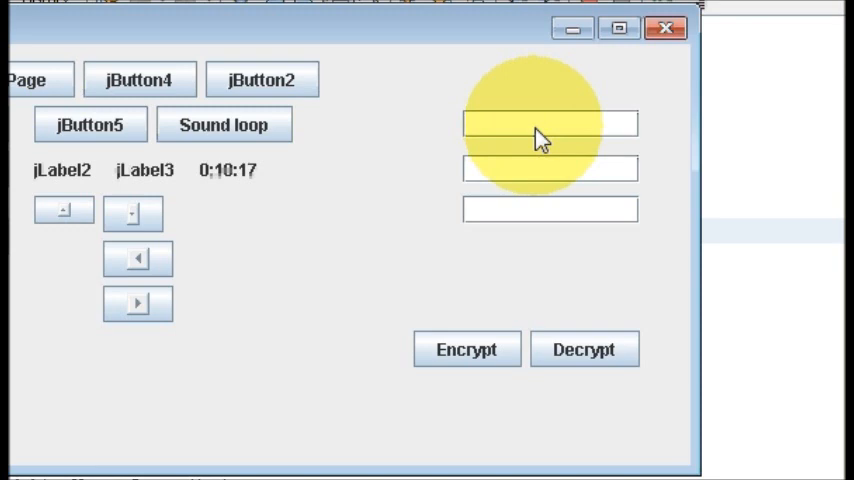
- Enter 'Sinple Text' in the first field and run Encrypt to fill the second field with ciphertext
{"action": "type", "text": "Sinple Tex"}
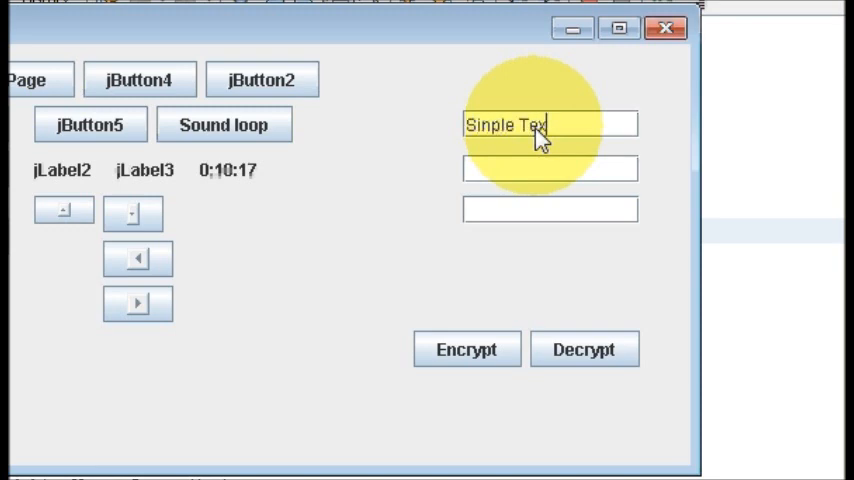
{"action": "mouse_move", "coordinate": [500, 280]}
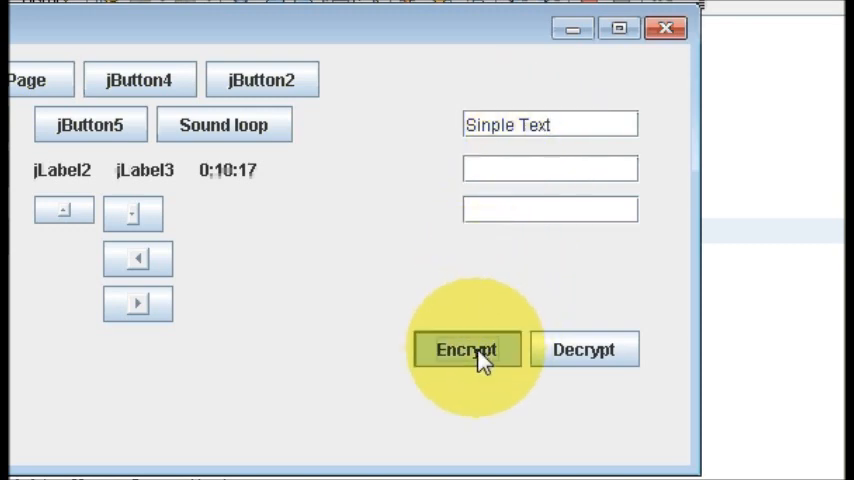
{"action": "left_click", "coordinate": [466, 349]}
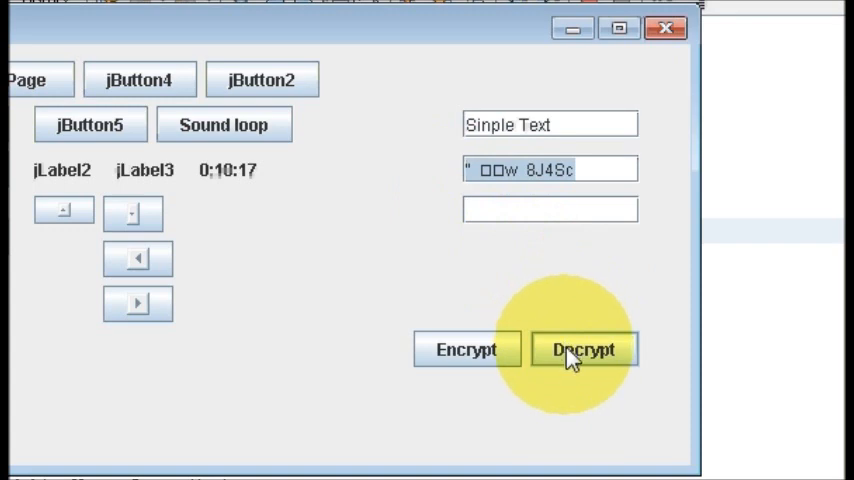
- Run Decrypt so the third field shows 'Sinple Text' again
{"action": "left_click", "coordinate": [584, 349]}
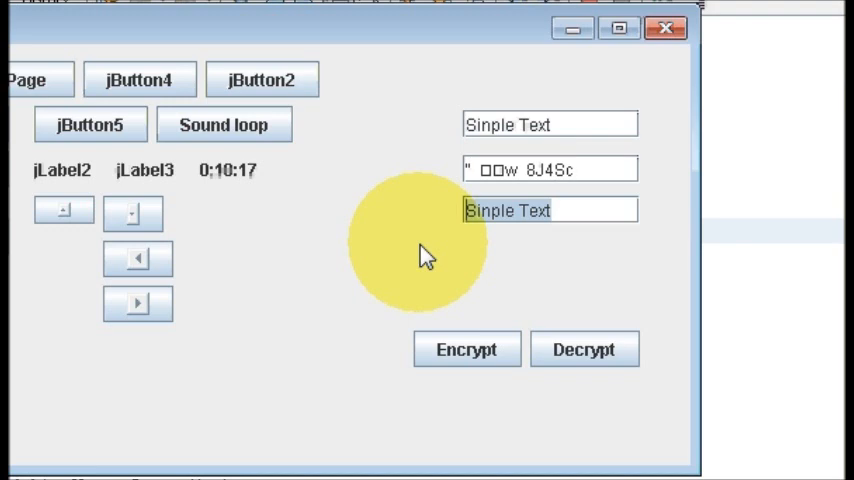
{"action": "mouse_move", "coordinate": [418, 258]}
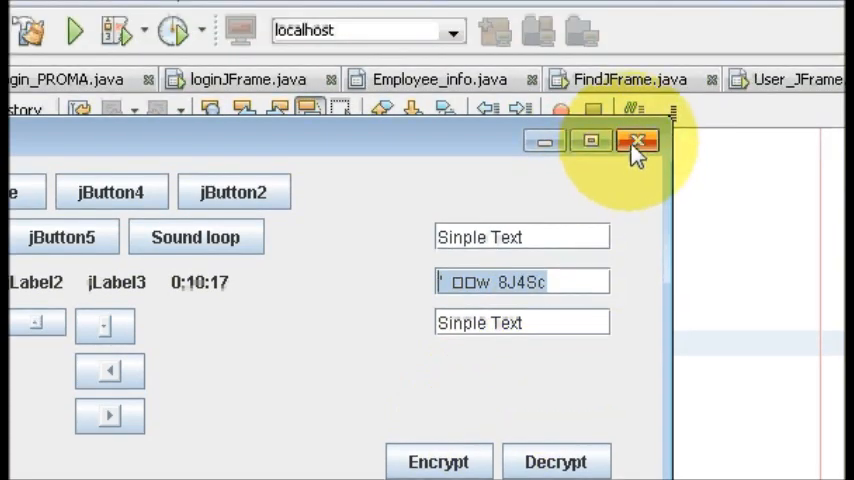
- Close the running frame and rename the first text field's variable to Simple_txt
{"action": "left_click", "coordinate": [638, 141]}
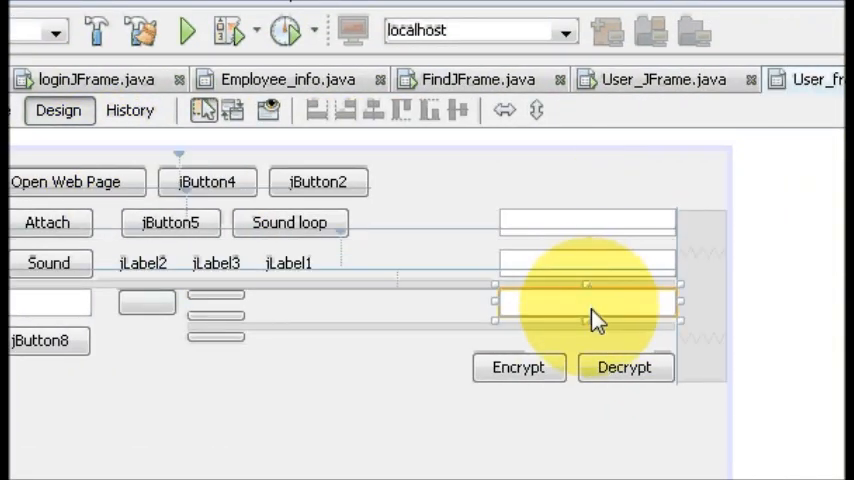
{"action": "right_click", "coordinate": [587, 300]}
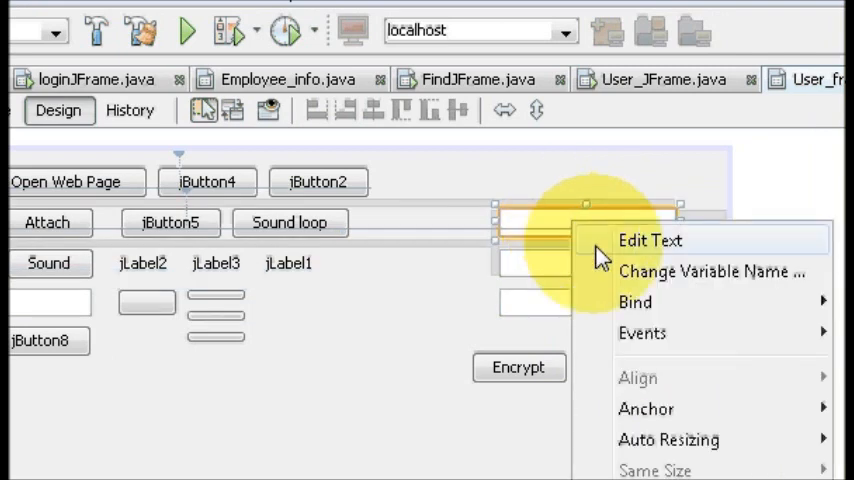
{"action": "left_click", "coordinate": [711, 271]}
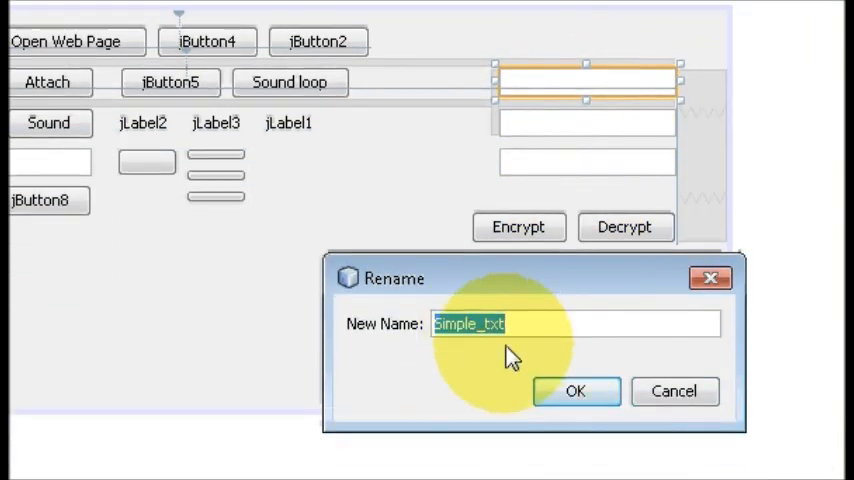
{"action": "left_click", "coordinate": [575, 391]}
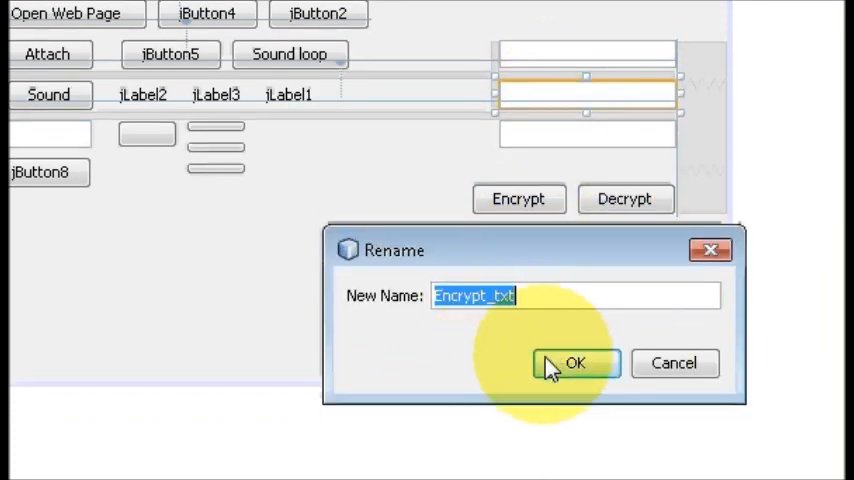
- Rename the second and third text fields' variables to Encrypt_txt and Decrypt_txt
{"action": "left_click", "coordinate": [575, 363]}
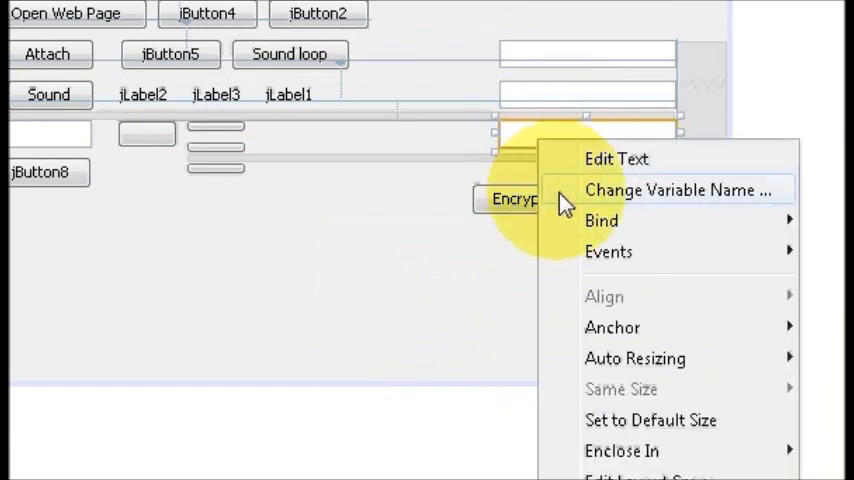
{"action": "left_click", "coordinate": [679, 189]}
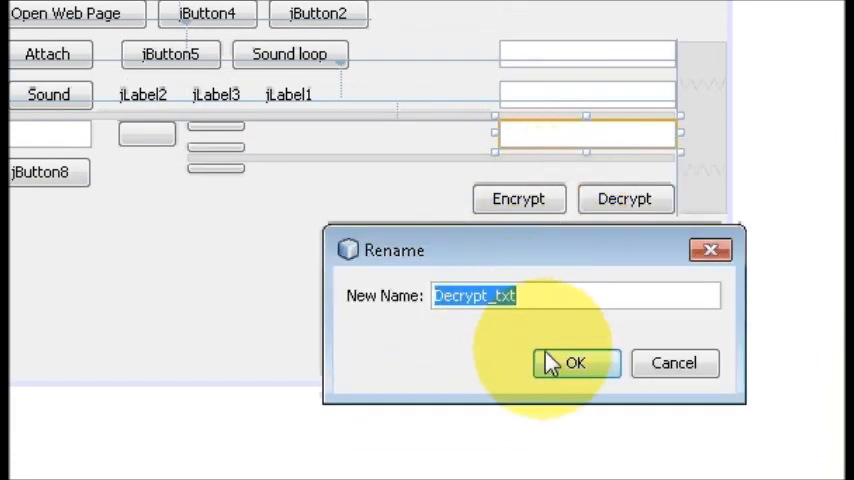
{"action": "left_click", "coordinate": [575, 363]}
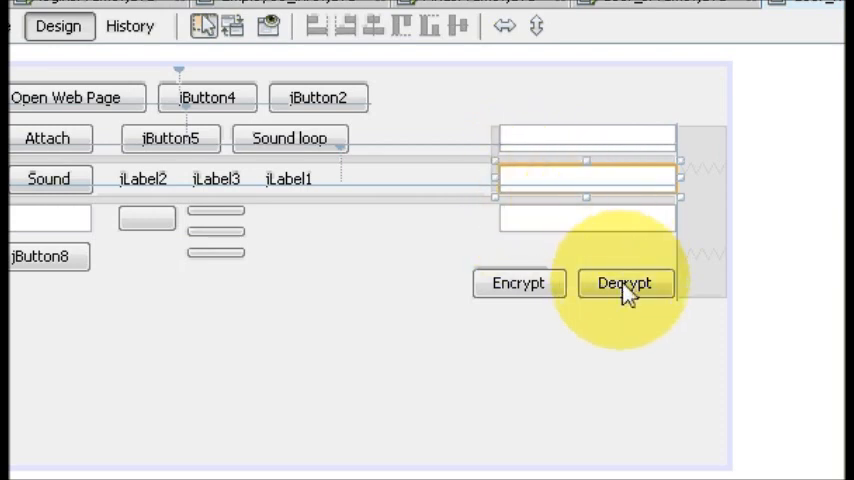
{"action": "mouse_move", "coordinate": [560, 190]}
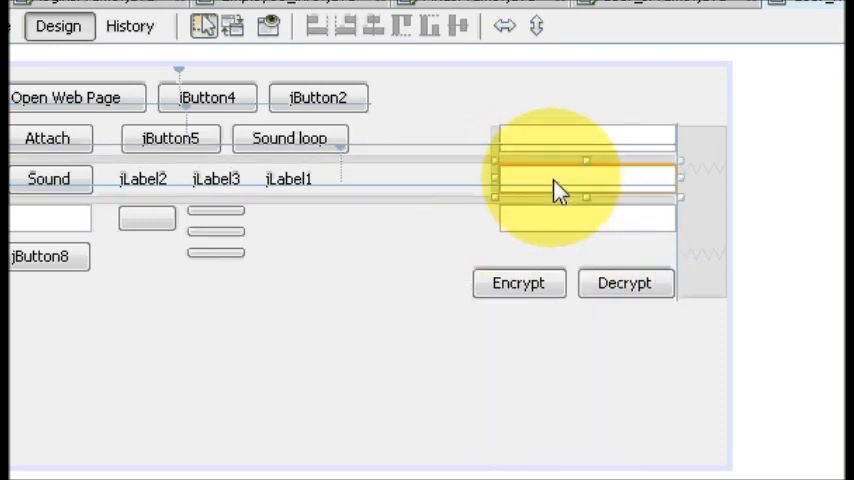
{"action": "mouse_move", "coordinate": [592, 247]}
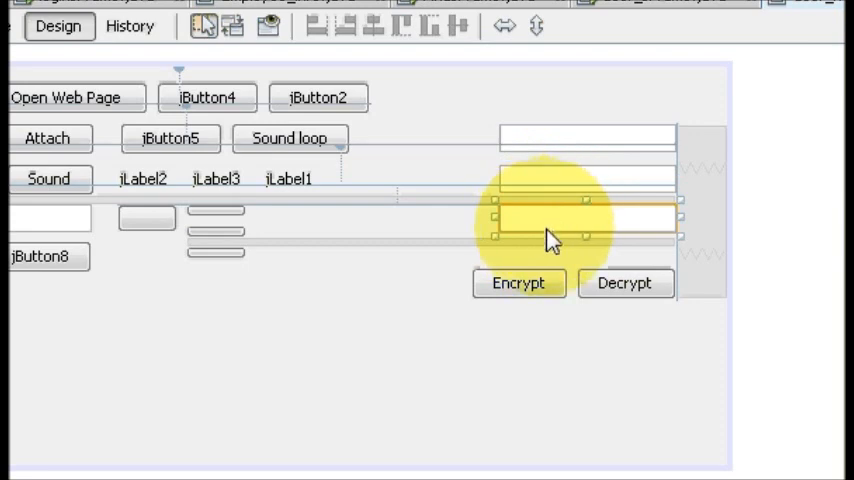
{"action": "mouse_move", "coordinate": [555, 237]}
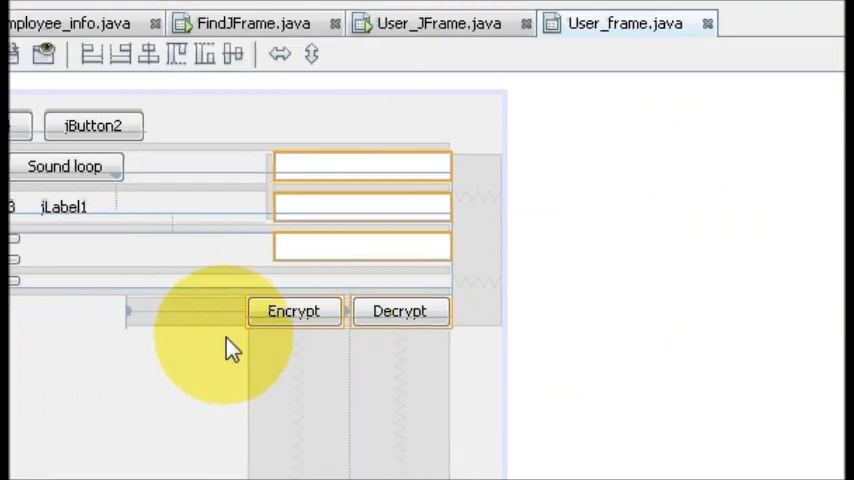
- Deselect the form components before switching to the User_frame source code
{"action": "left_click", "coordinate": [156, 138]}
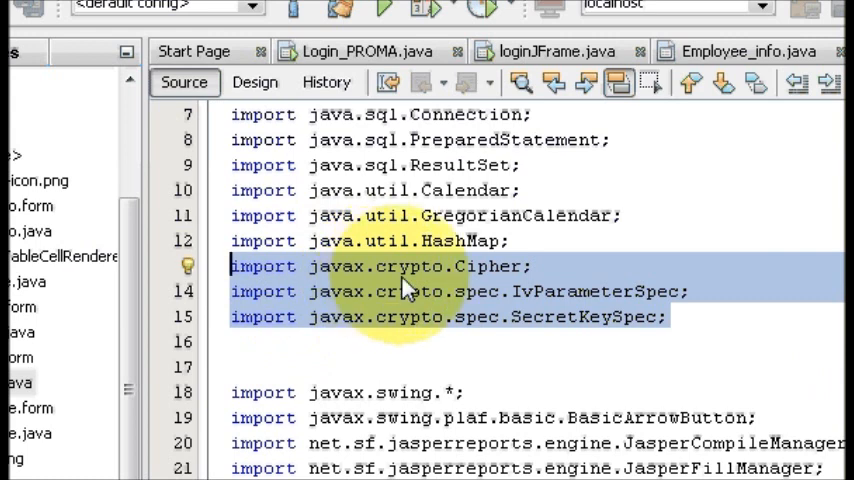
{"action": "mouse_move", "coordinate": [480, 290]}
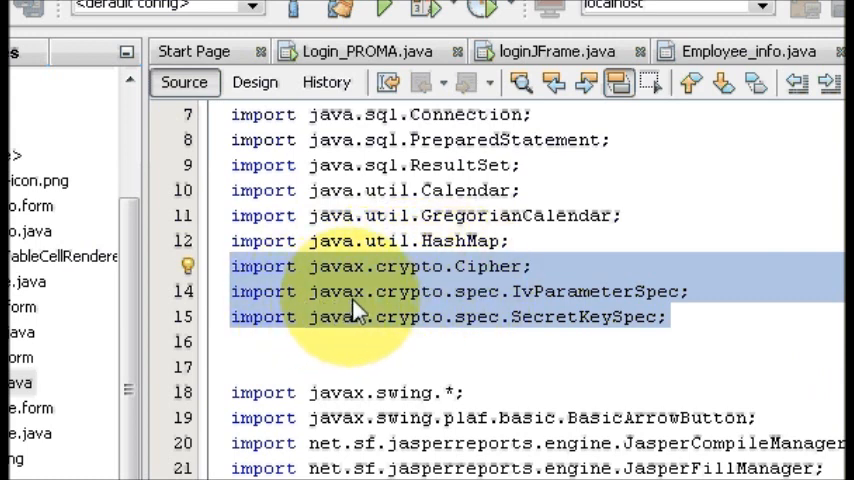
{"action": "mouse_move", "coordinate": [480, 307]}
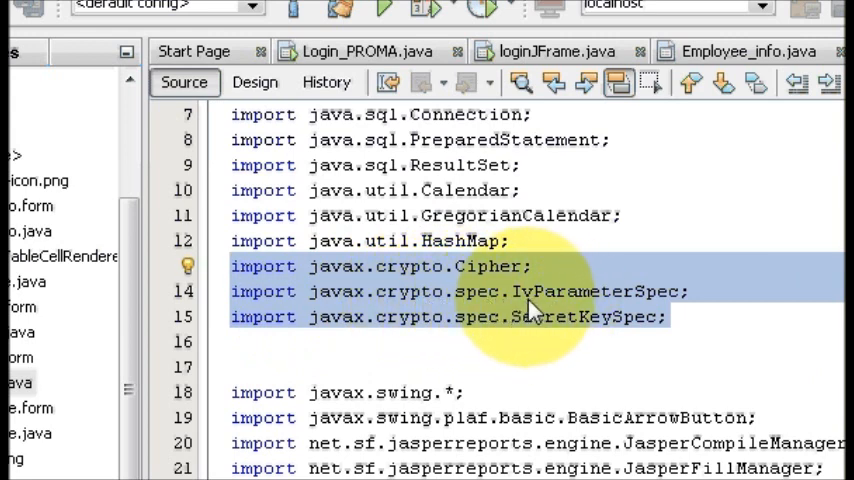
{"action": "mouse_move", "coordinate": [475, 345]}
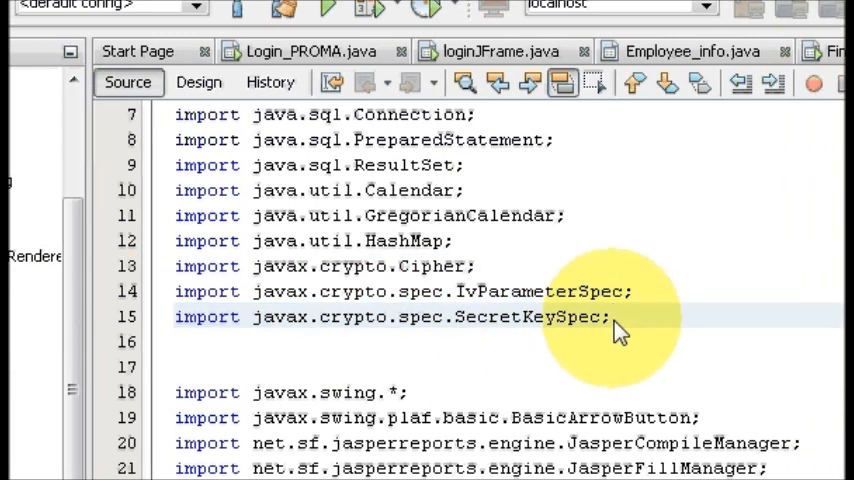
- Add 'import javax.crypto.*' on blank line 16 below the three javax.crypto imports
{"action": "left_click_drag", "start_coordinate": [615, 317], "coordinate": [365, 291]}
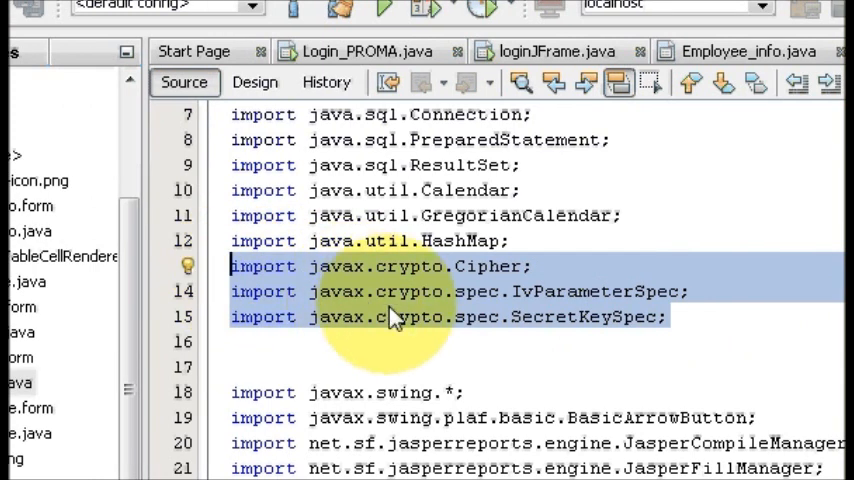
{"action": "left_click", "coordinate": [456, 317]}
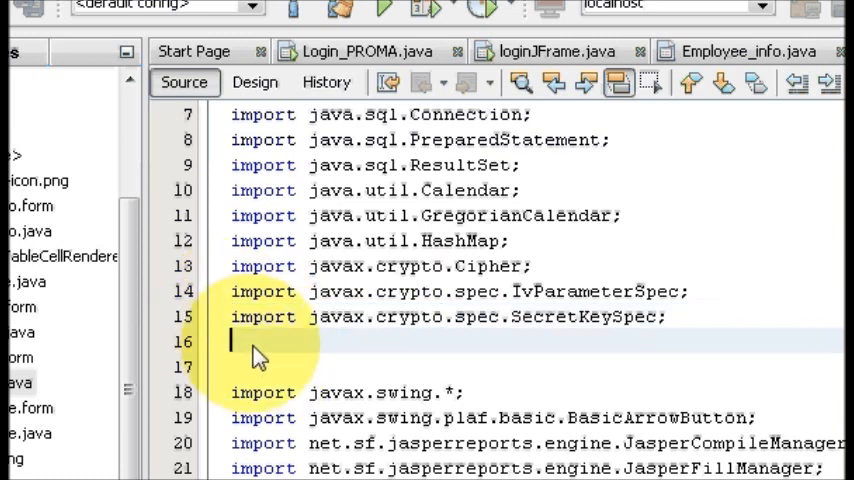
{"action": "type", "text": "import javax.crypto"}
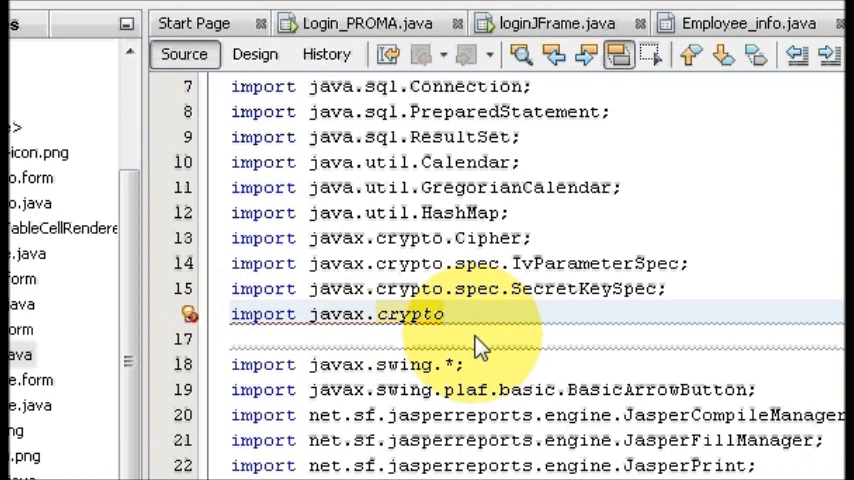
{"action": "type", "text": ".*;"}
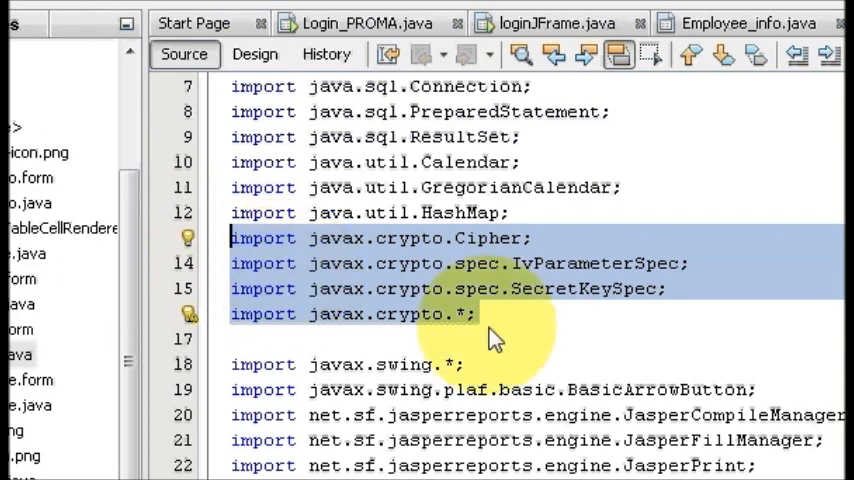
- Run Fix Imports on the User_frame file and move down to the class declaration
{"action": "scroll", "scroll_direction": "down", "scroll_amount": 3}
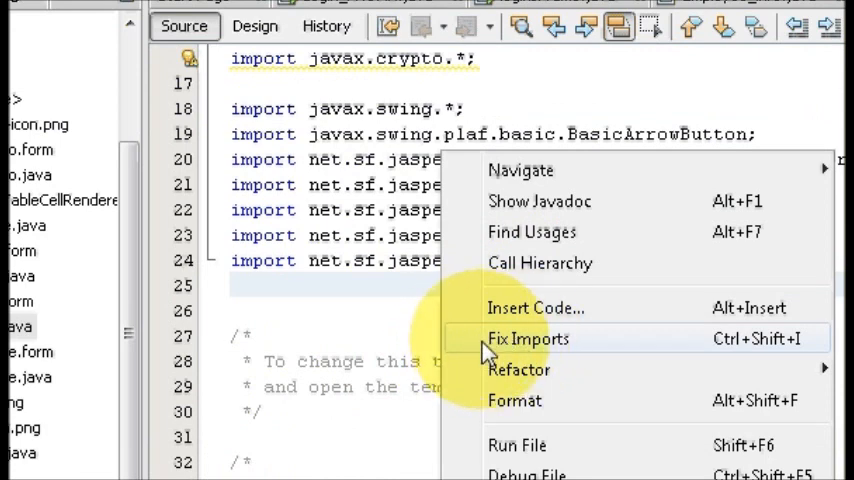
{"action": "left_click", "coordinate": [528, 338]}
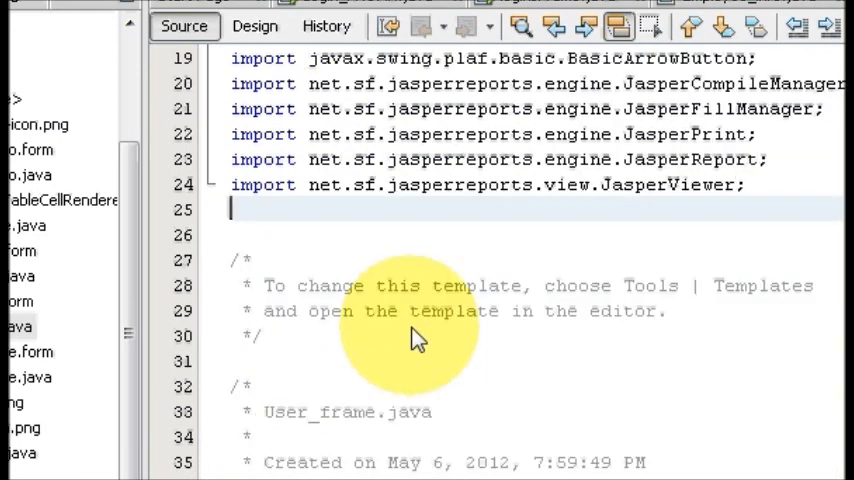
{"action": "scroll", "scroll_direction": "down", "scroll_amount": 3}
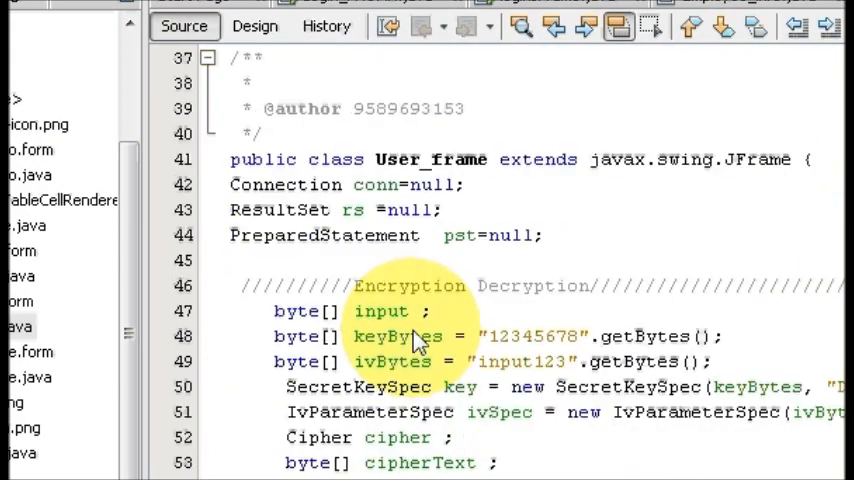
{"action": "mouse_move", "coordinate": [255, 178]}
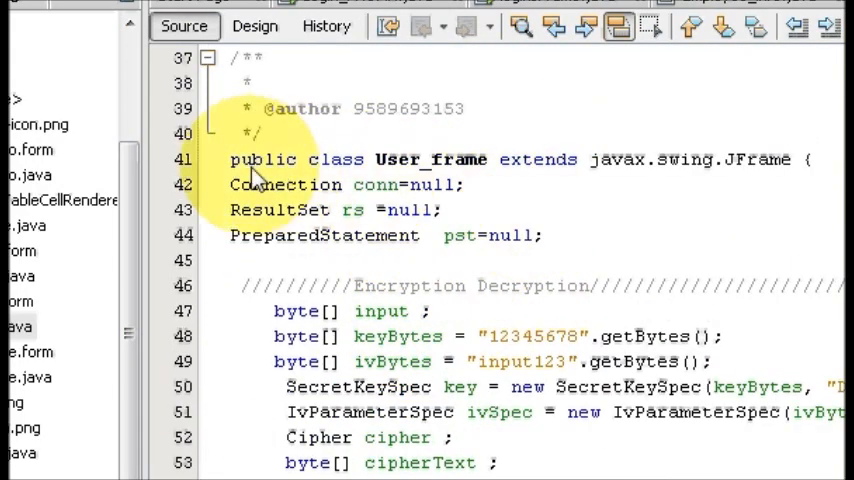
{"action": "mouse_move", "coordinate": [243, 172]}
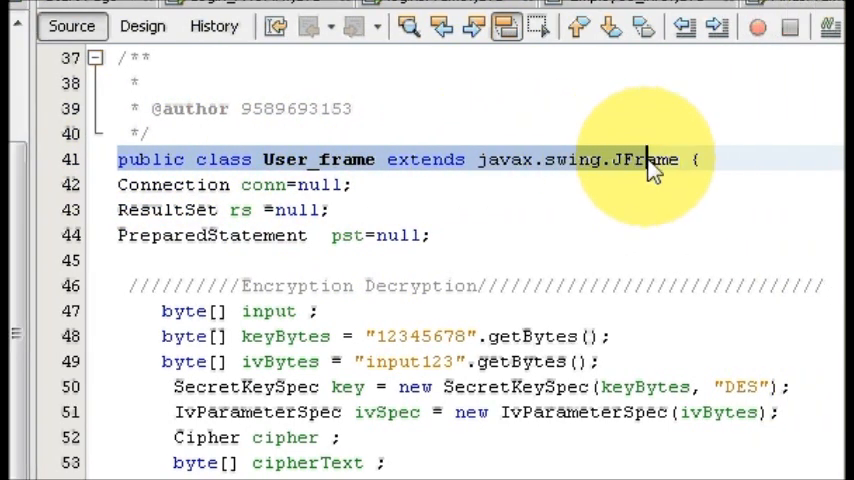
{"action": "scroll", "scroll_direction": "down", "scroll_amount": 3}
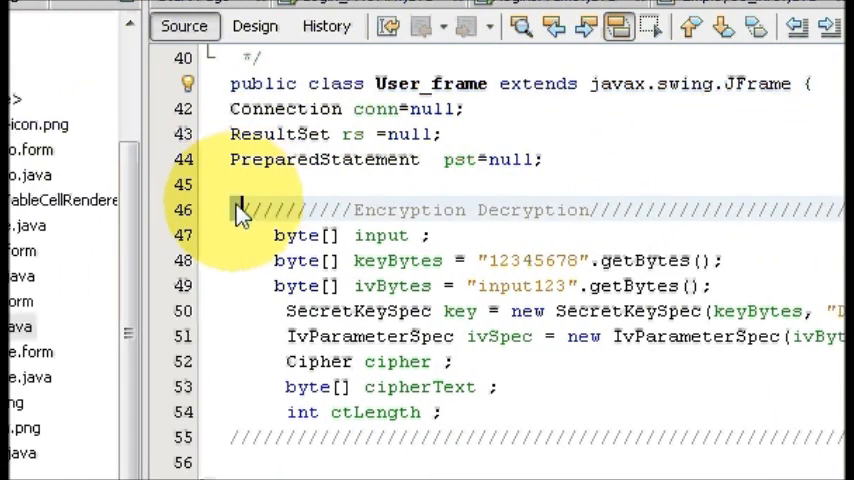
{"action": "left_click_drag", "start_coordinate": [240, 210], "coordinate": [485, 310]}
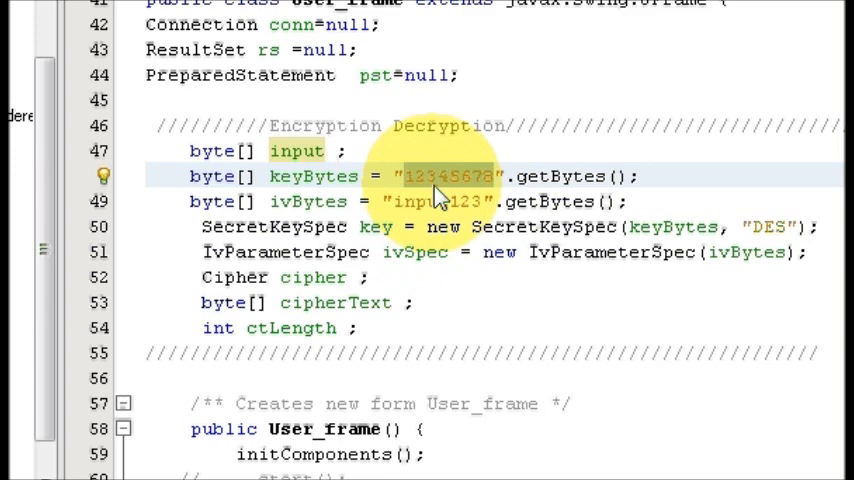
{"action": "left_click", "coordinate": [405, 176]}
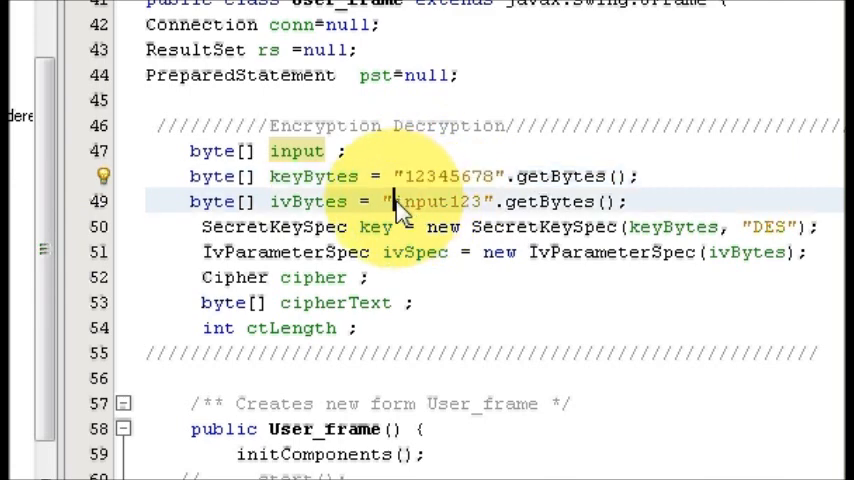
- Edit the initialization vector string to 'input123'.getBytes() in the ivBytes declaration
{"action": "double_click", "coordinate": [440, 201]}
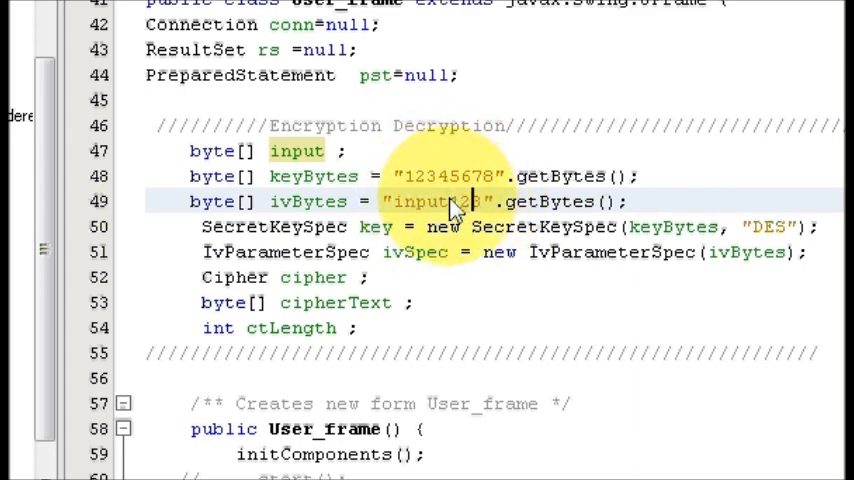
{"action": "type", "text": "1"}
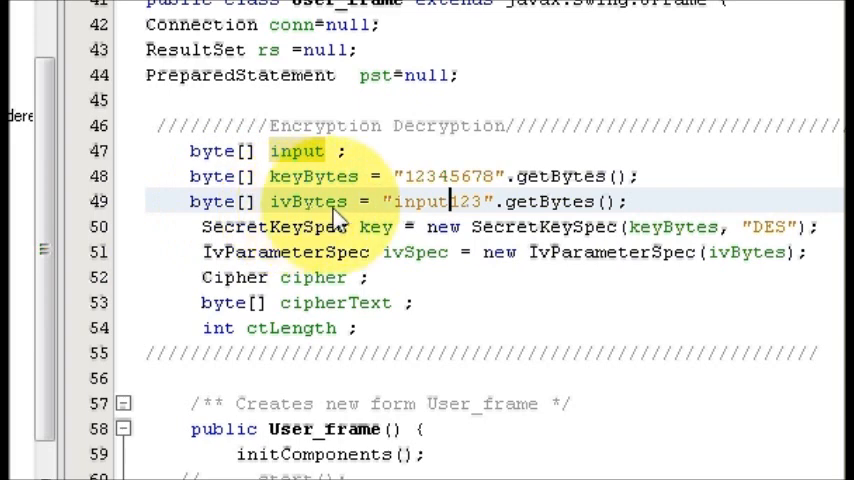
{"action": "mouse_move", "coordinate": [400, 213]}
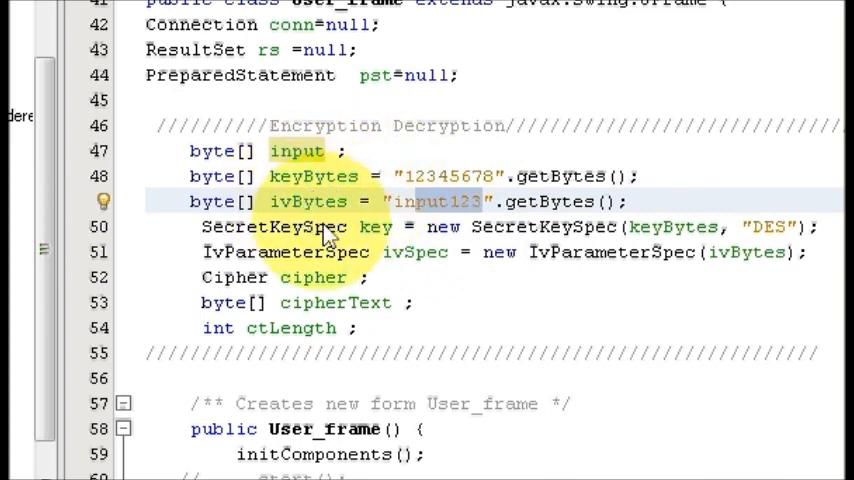
{"action": "left_click", "coordinate": [413, 201]}
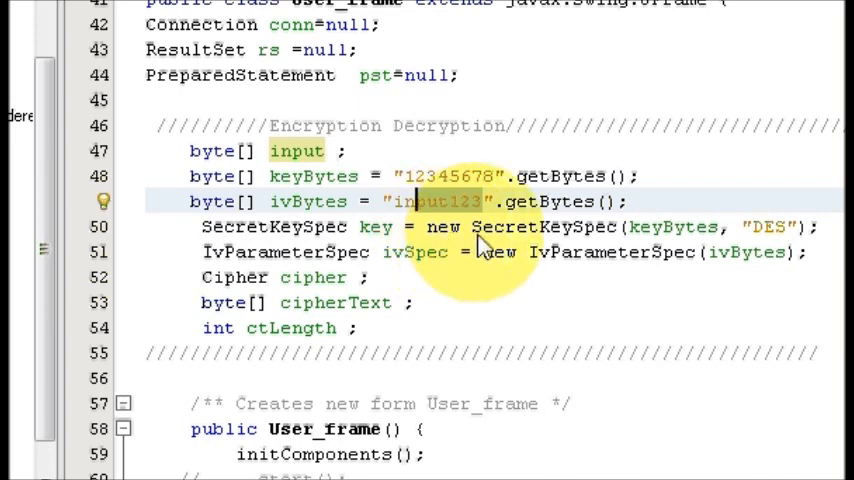
{"action": "scroll", "scroll_direction": "down", "scroll_amount": 3}
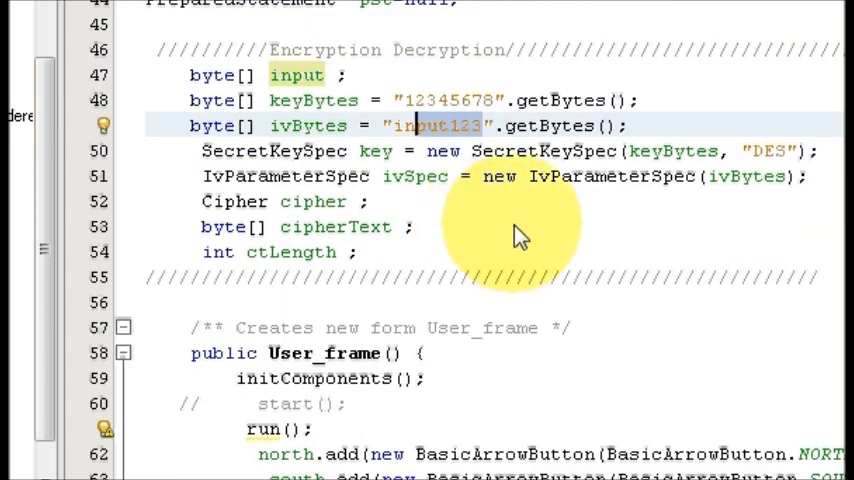
{"action": "mouse_move", "coordinate": [325, 177]}
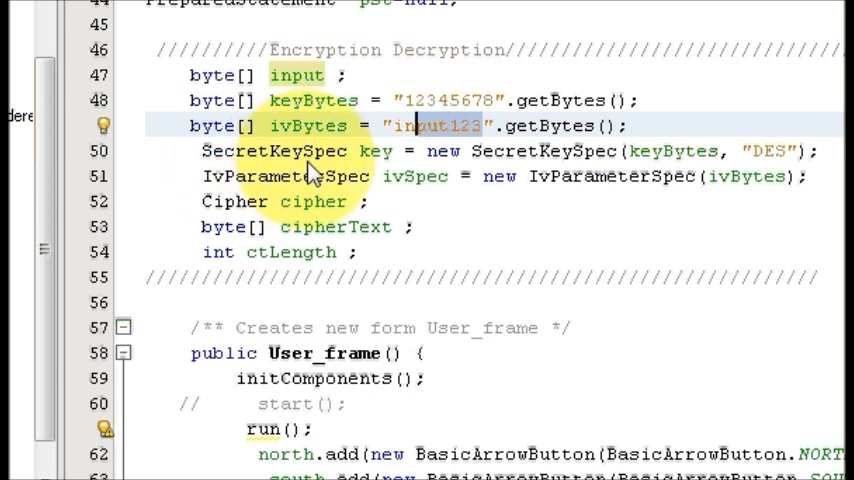
{"action": "mouse_move", "coordinate": [425, 165]}
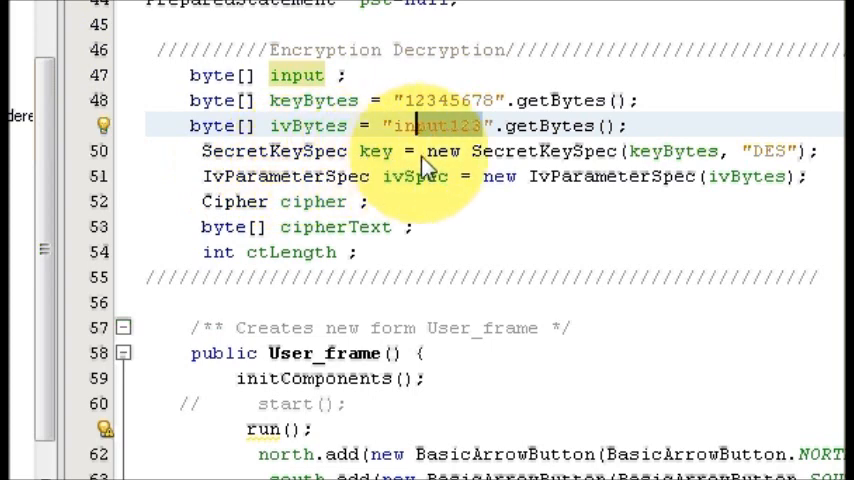
{"action": "mouse_move", "coordinate": [555, 165]}
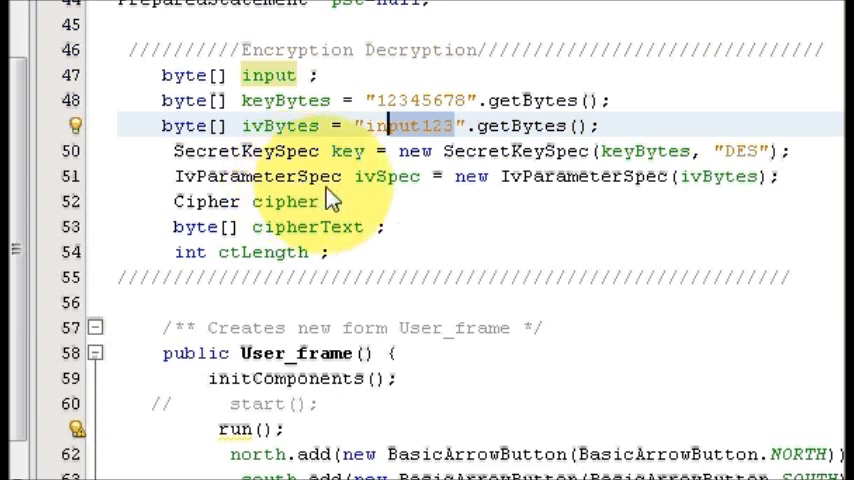
{"action": "mouse_move", "coordinate": [398, 197]}
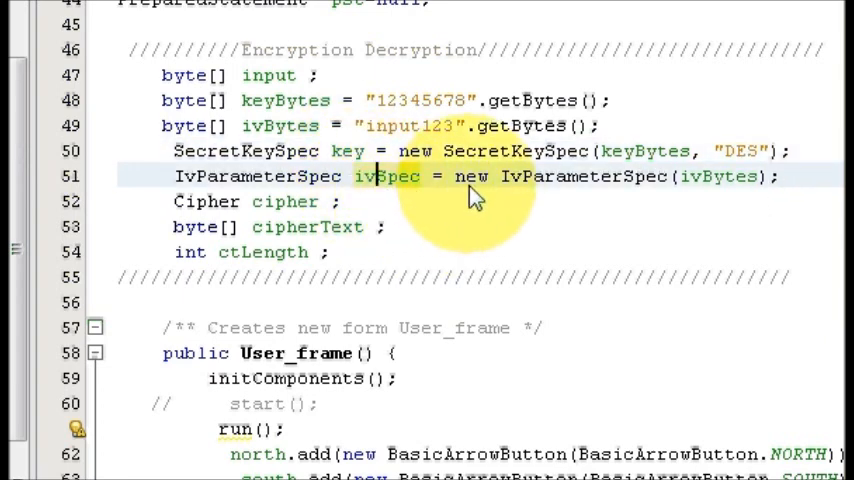
{"action": "mouse_move", "coordinate": [640, 190]}
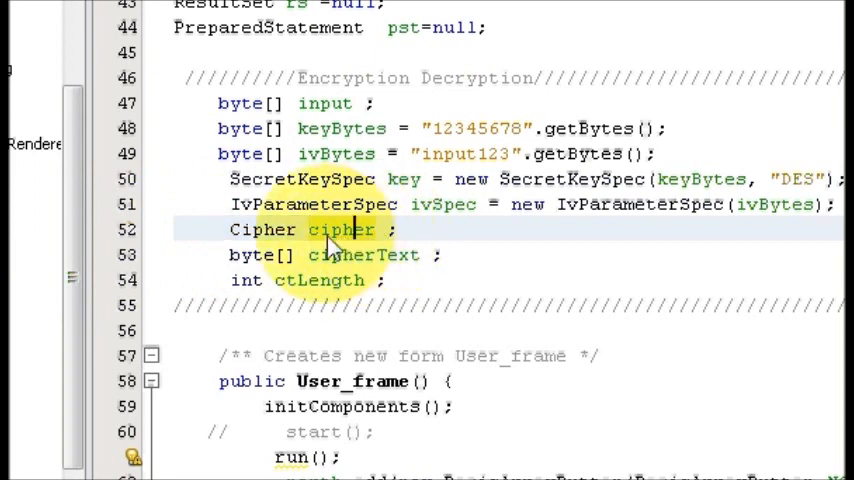
{"action": "double_click", "coordinate": [340, 229]}
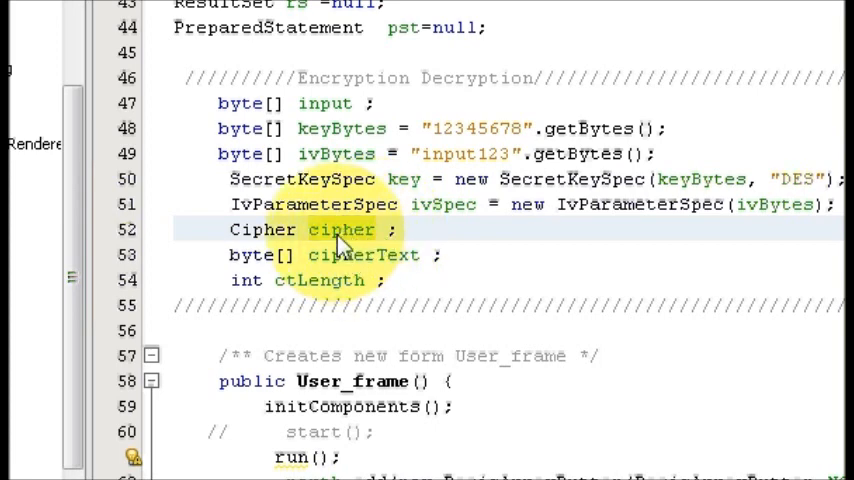
{"action": "mouse_move", "coordinate": [320, 270]}
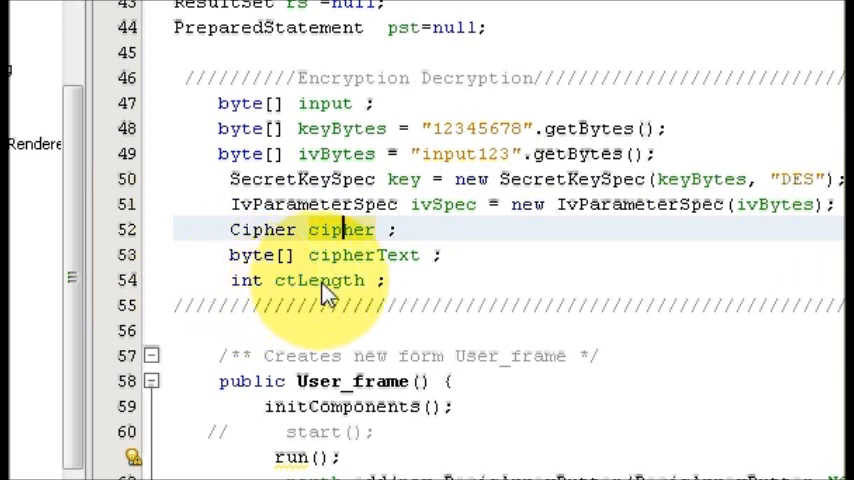
{"action": "mouse_move", "coordinate": [340, 255]}
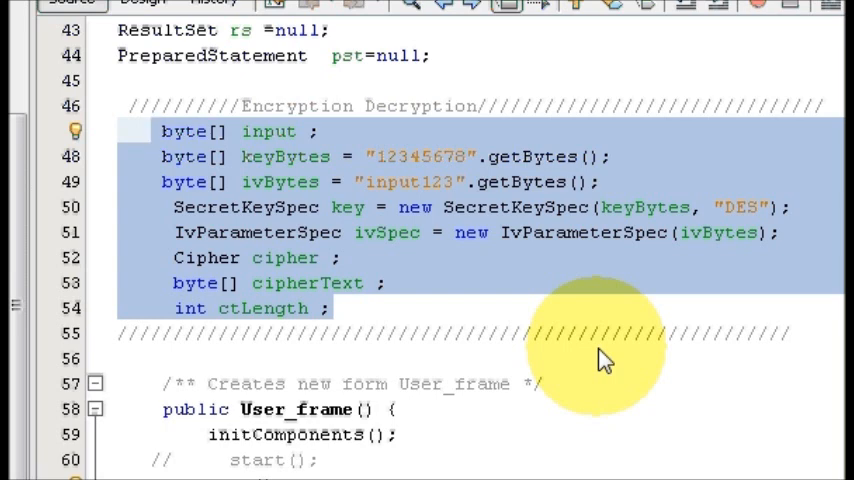
{"action": "mouse_move", "coordinate": [540, 320]}
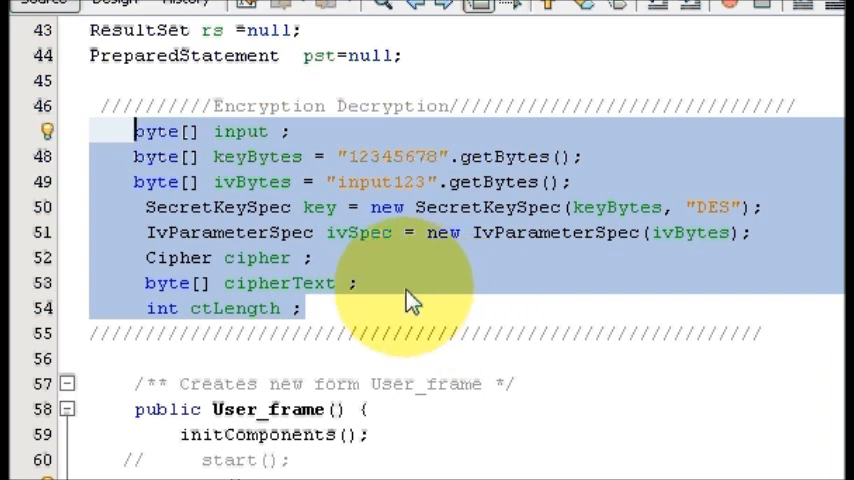
- Bring up code actions on the encryption declarations (lines 47–54) to fix their imports
{"action": "right_click", "coordinate": [410, 300]}
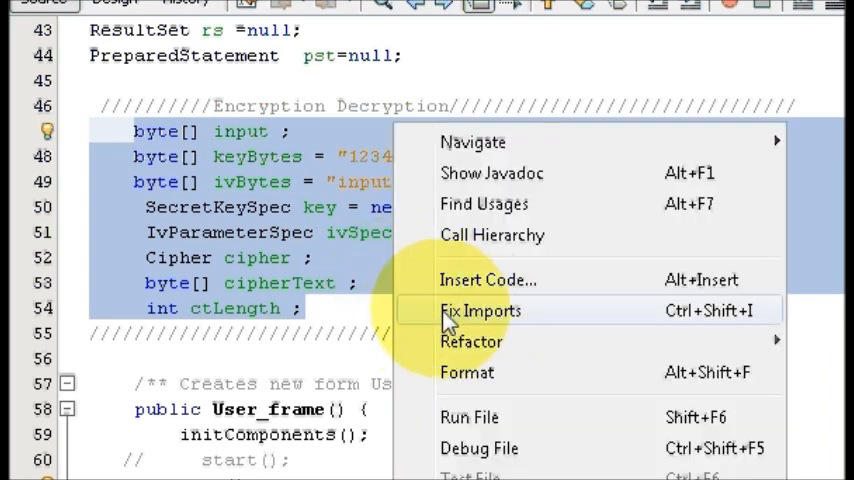
{"action": "mouse_move", "coordinate": [362, 327]}
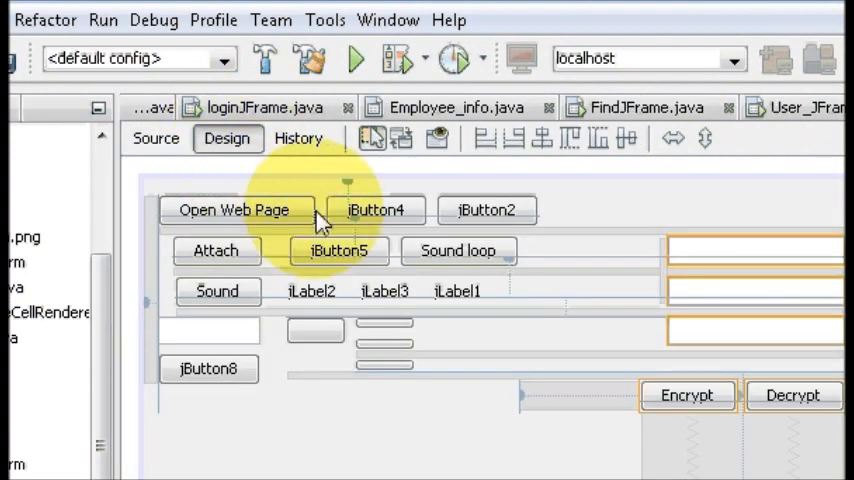
- Select the Encrypt button in Design view and jump to its jButton9ActionPerformed handler
{"action": "scroll", "scroll_direction": "down", "scroll_amount": 3}
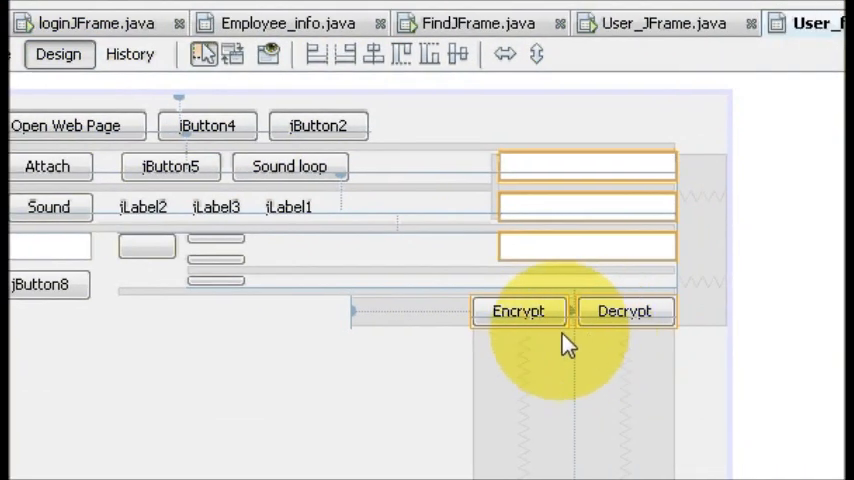
{"action": "left_click", "coordinate": [518, 311]}
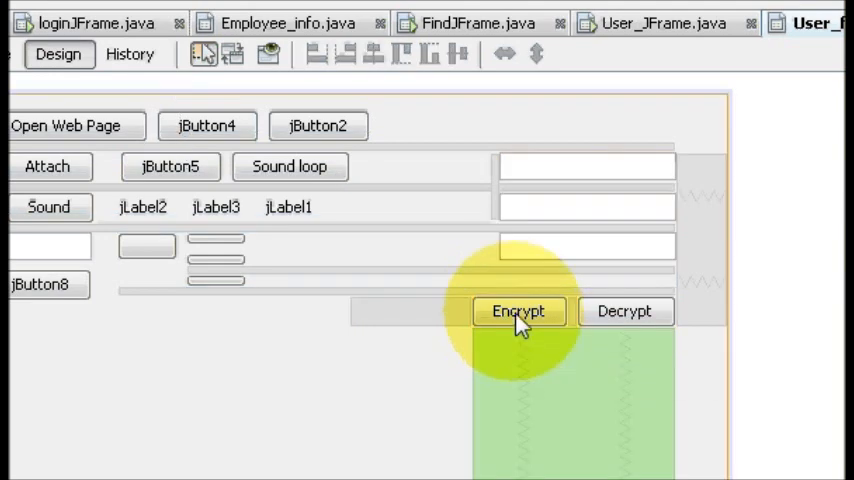
{"action": "left_click", "coordinate": [518, 311]}
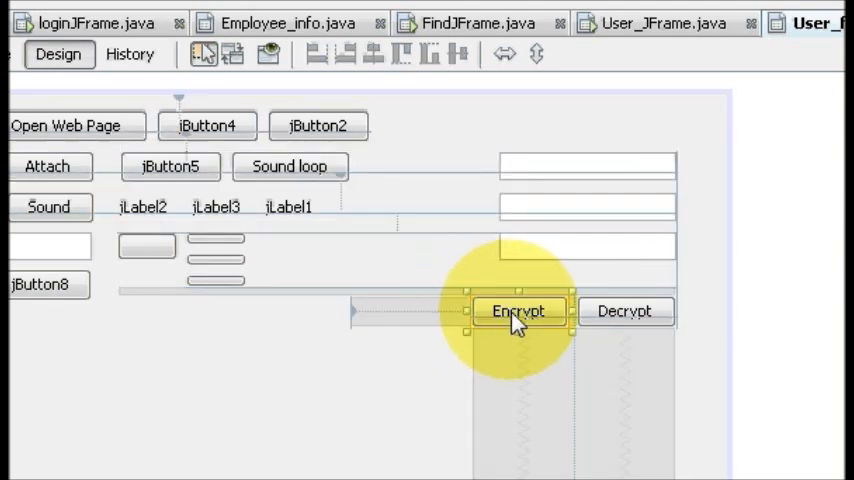
{"action": "double_click", "coordinate": [518, 311]}
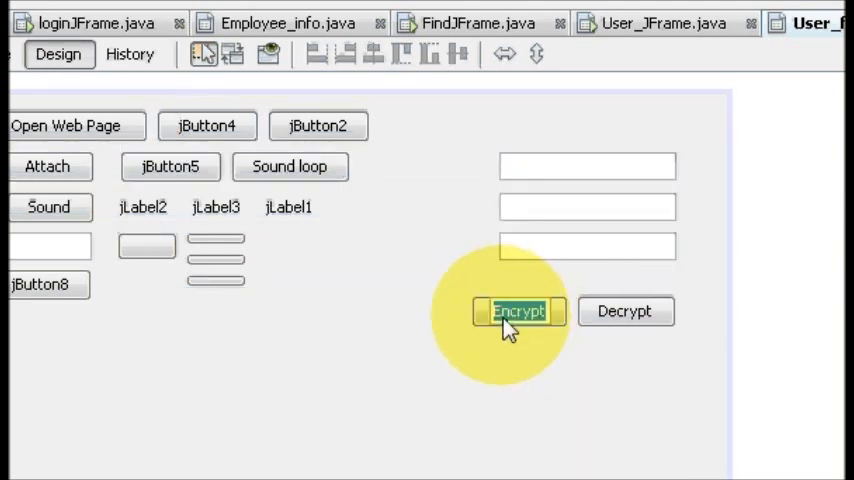
{"action": "double_click", "coordinate": [518, 311]}
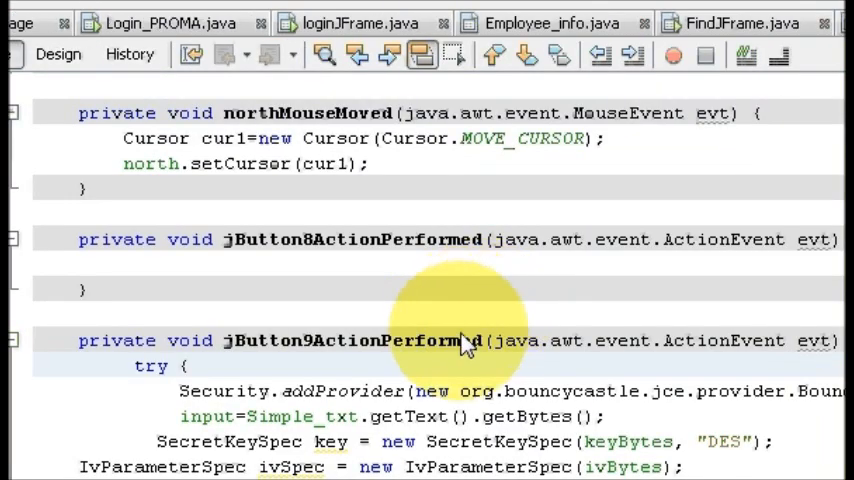
{"action": "scroll", "scroll_direction": "down", "scroll_amount": 3}
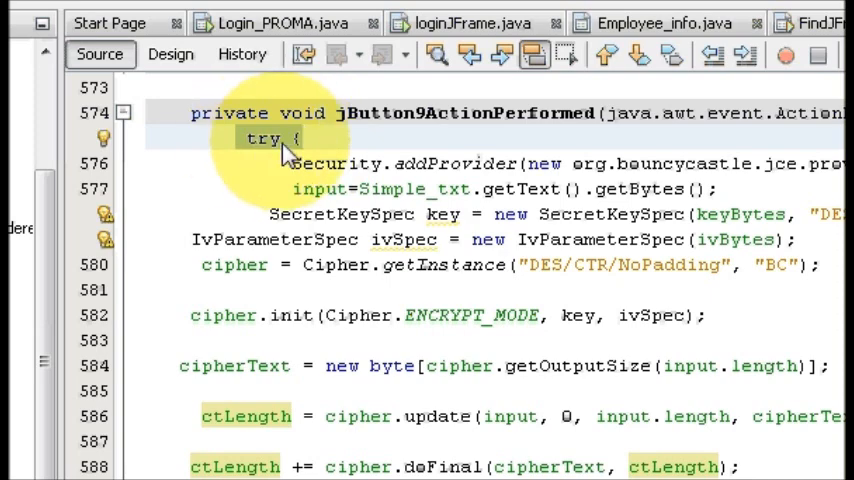
{"action": "scroll", "scroll_direction": "down", "scroll_amount": 3}
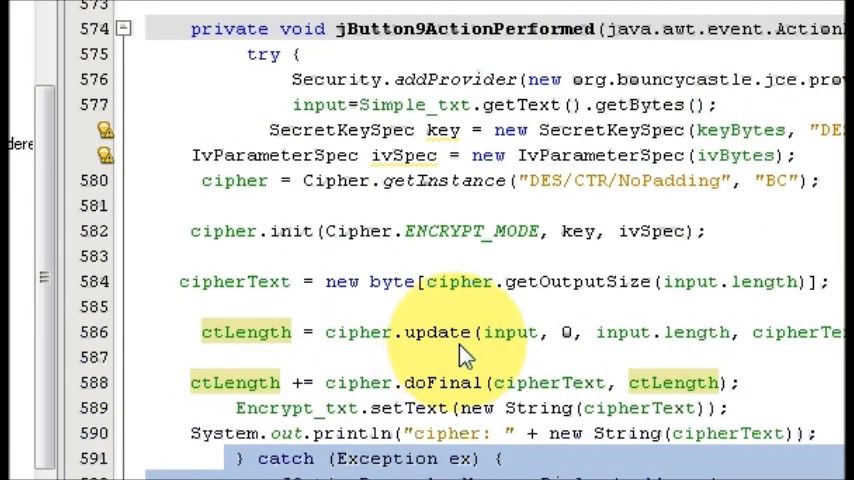
{"action": "scroll", "scroll_direction": "down", "scroll_amount": 3}
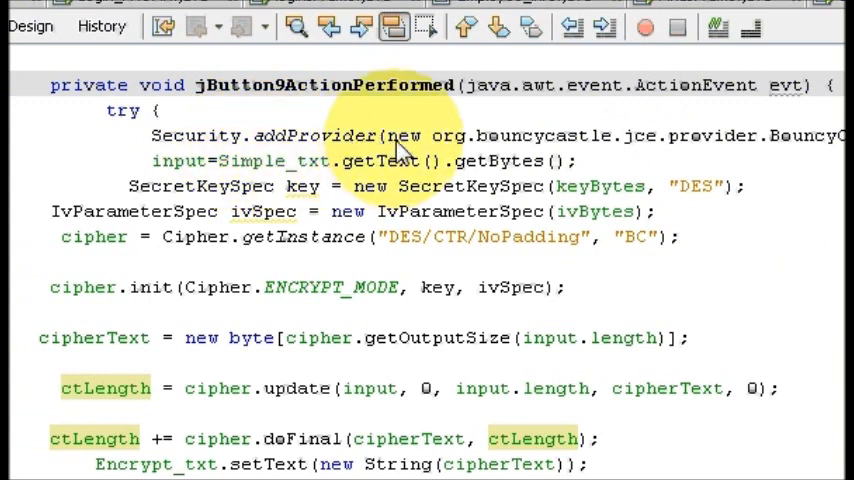
{"action": "mouse_move", "coordinate": [475, 150]}
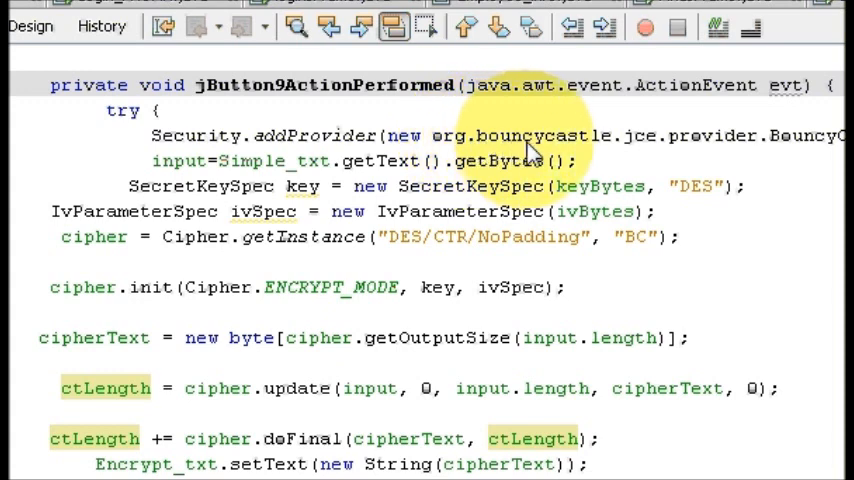
{"action": "mouse_move", "coordinate": [600, 150]}
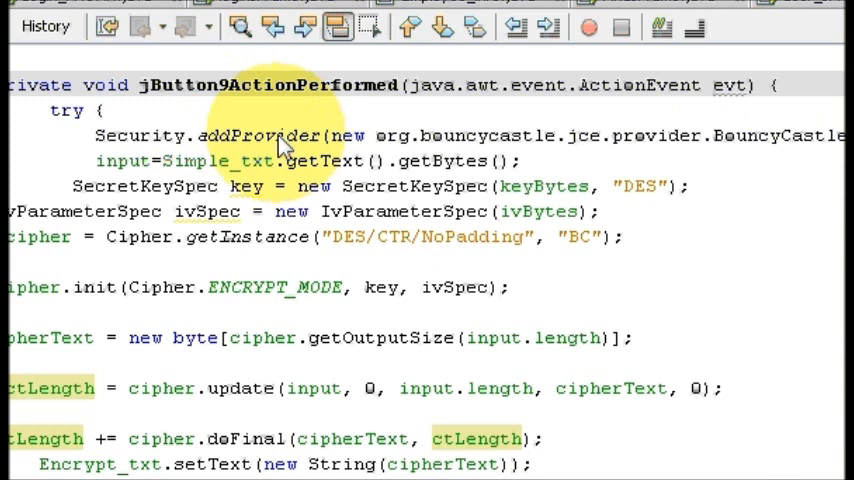
{"action": "mouse_move", "coordinate": [270, 150]}
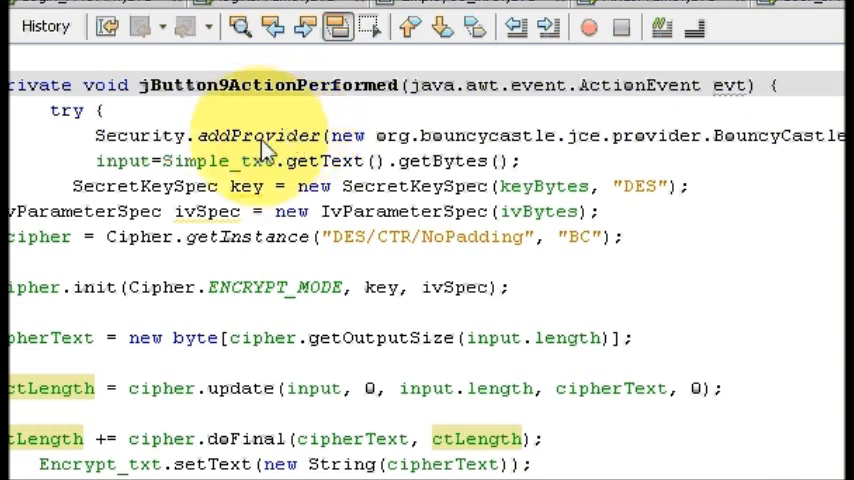
{"action": "mouse_move", "coordinate": [560, 250]}
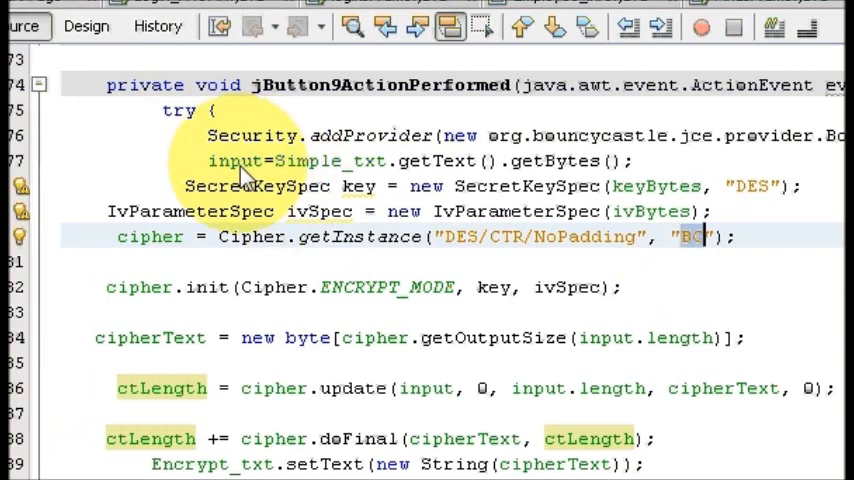
{"action": "left_click", "coordinate": [237, 160]}
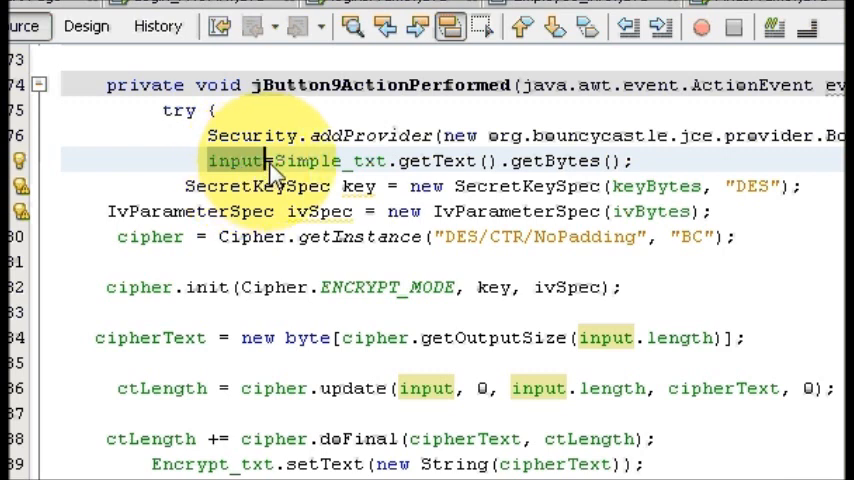
{"action": "mouse_move", "coordinate": [345, 163]}
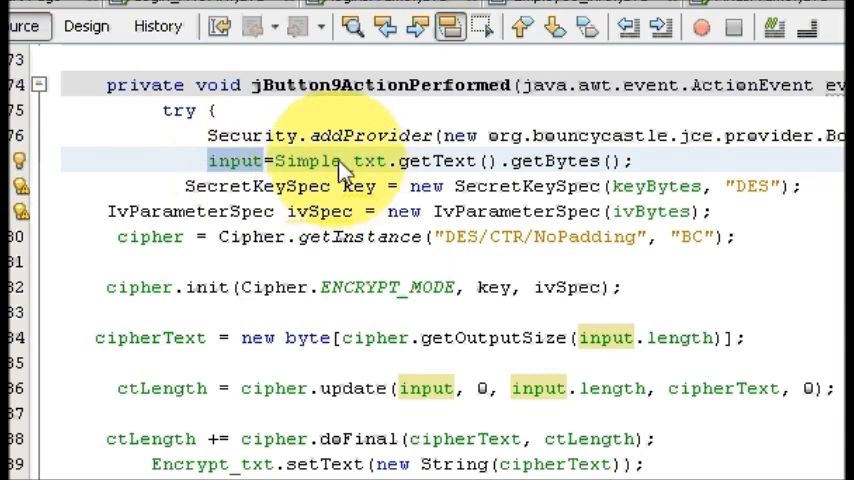